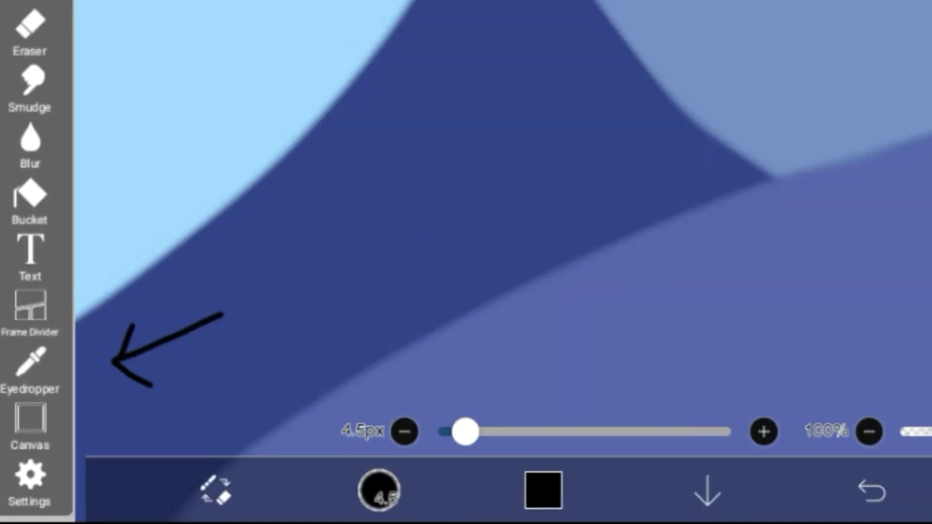
Sample the dark navy shade from the canvas with the Eyedropper.
left_click_drag(225, 291, 291, 267)
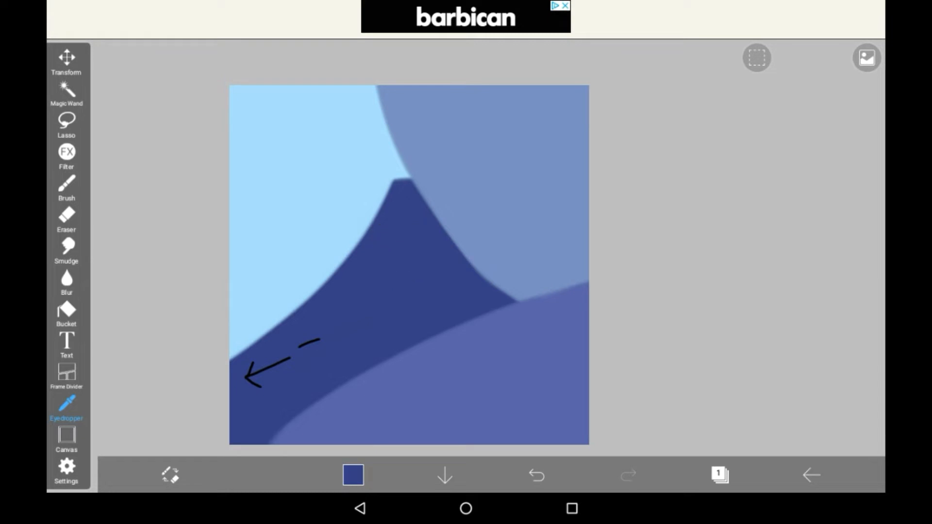
Paint thick navy test strokes with an enlarged brush, then undo them.
left_click(466, 330)
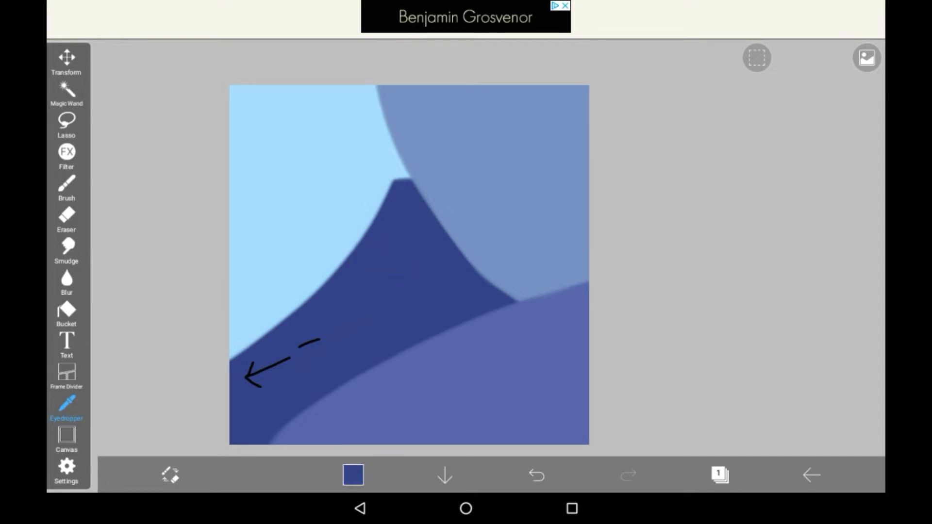
left_click(66, 186)
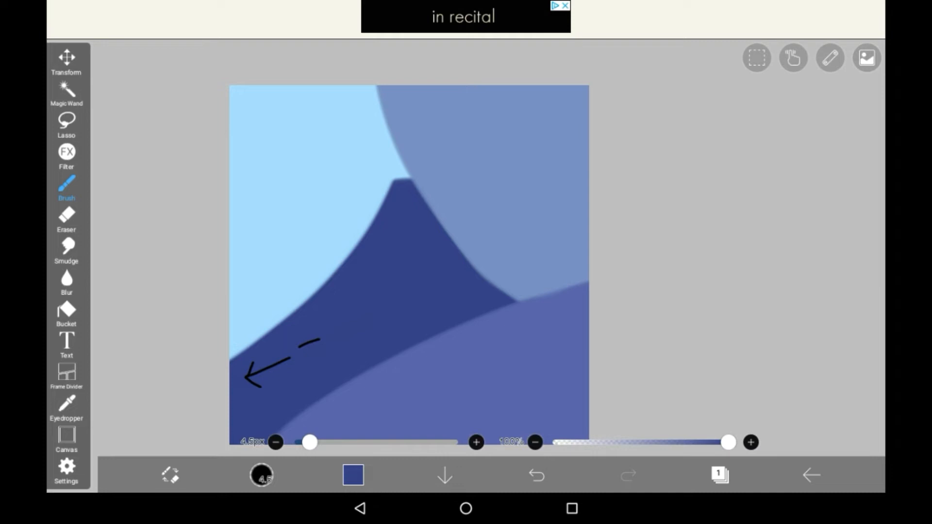
left_click_drag(309, 443, 355, 442)
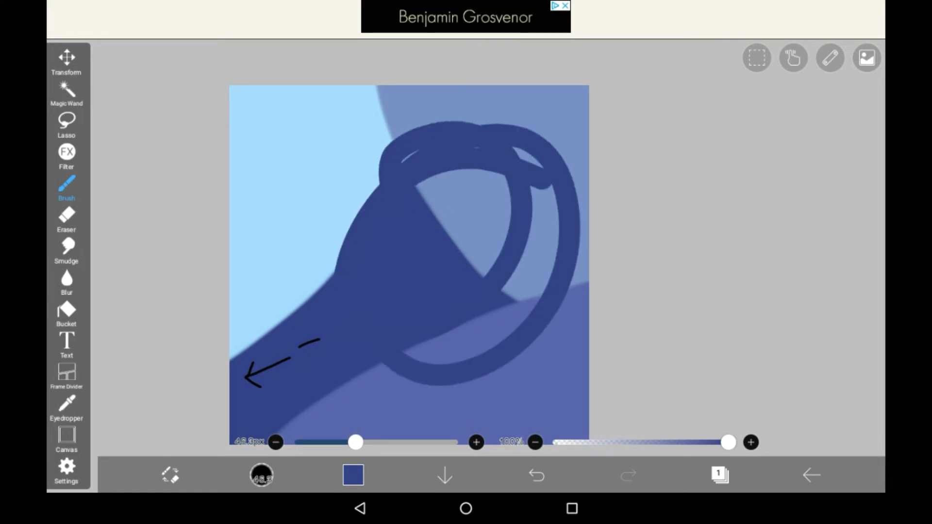
left_click(353, 475)
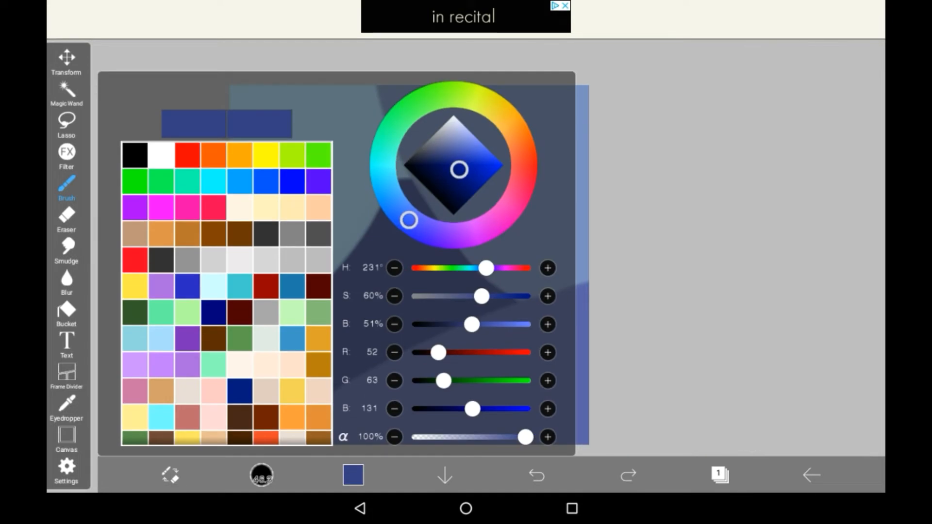
Dismiss the colour picker showing RGB 52, 63, 131, keeping the thick navy brush.
left_click(352, 475)
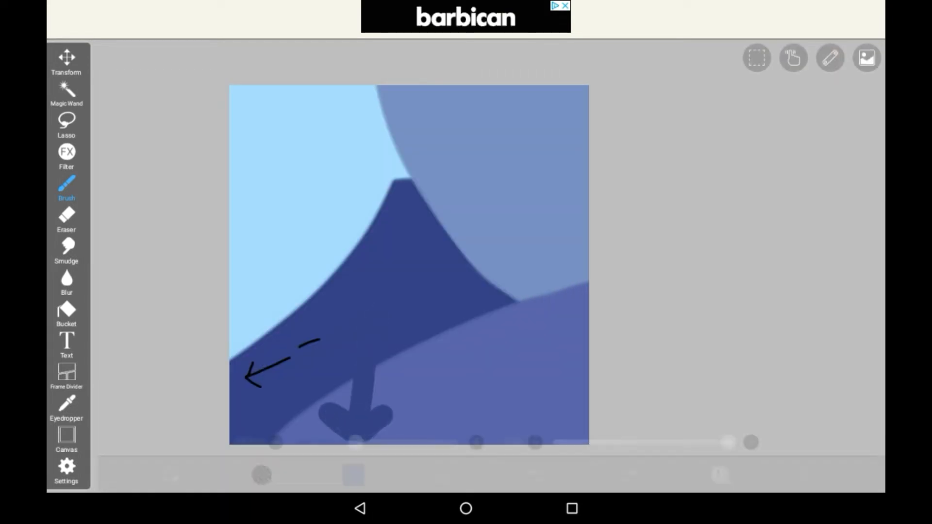
left_click(353, 475)
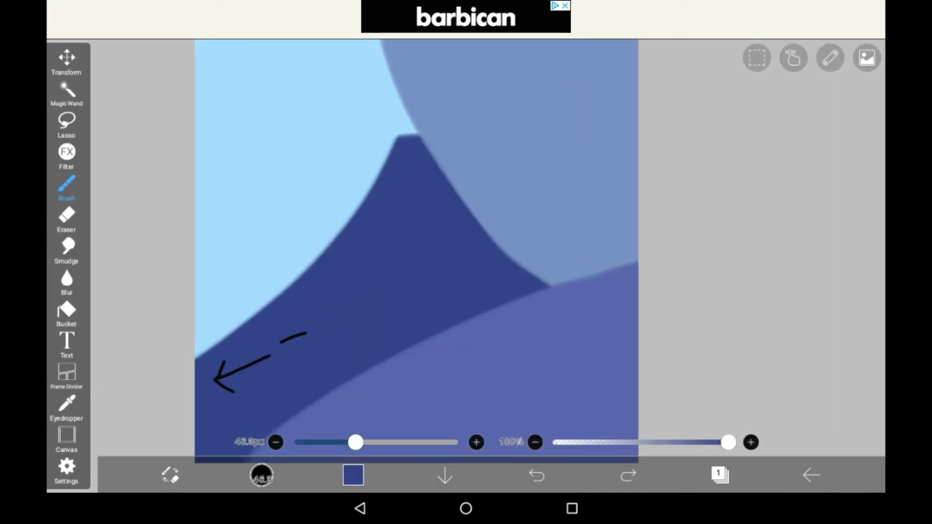
Shade soft navy along the violet seam with a ~144px airbrush.
left_click_drag(355, 442, 338, 442)
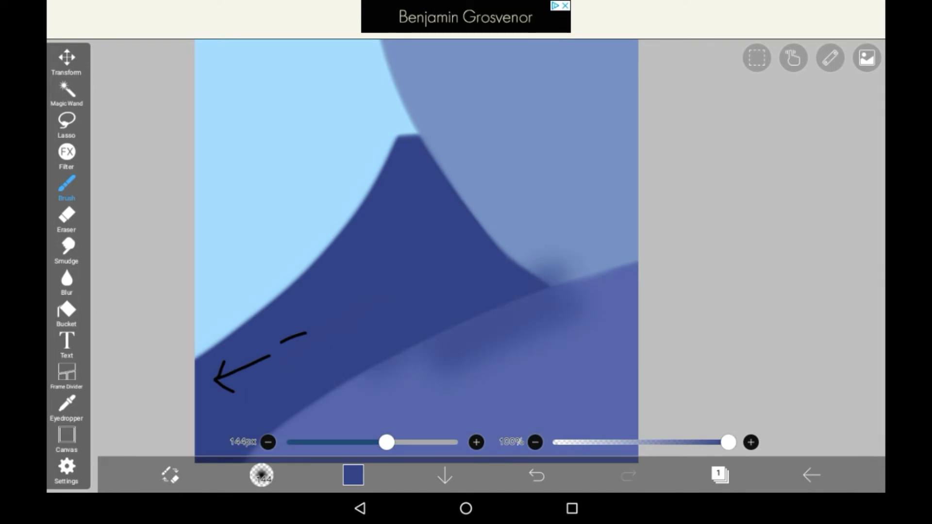
left_click(66, 407)
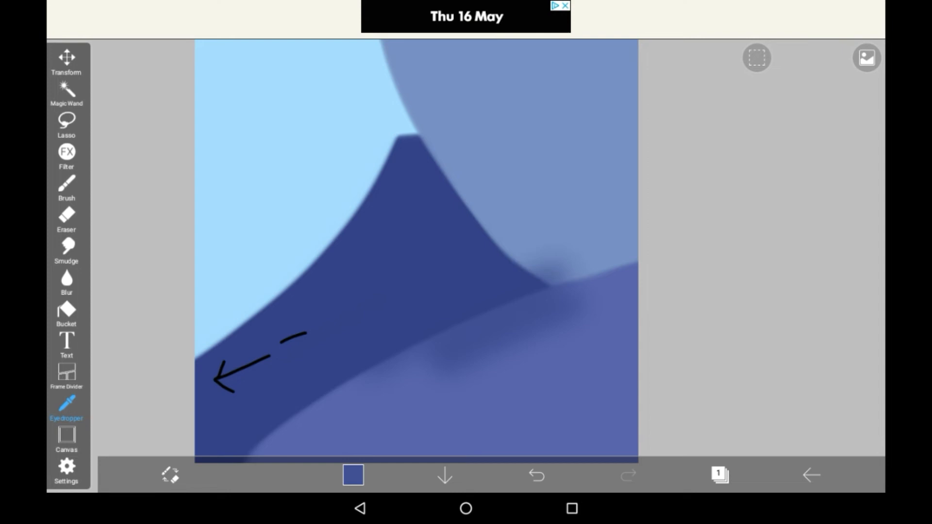
Paint a thin ~22px stroke of sampled lighter blue (RGB 65, 76, 145).
left_click(66, 187)
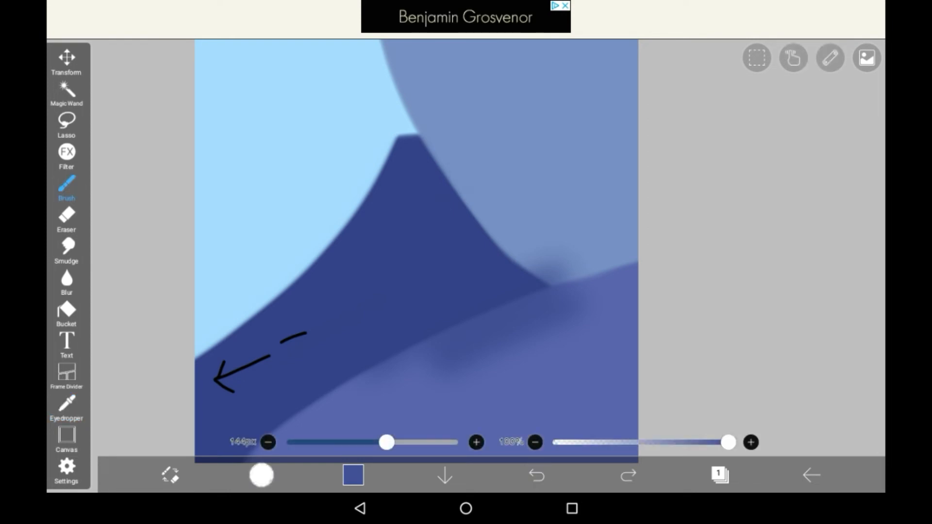
left_click(261, 475)
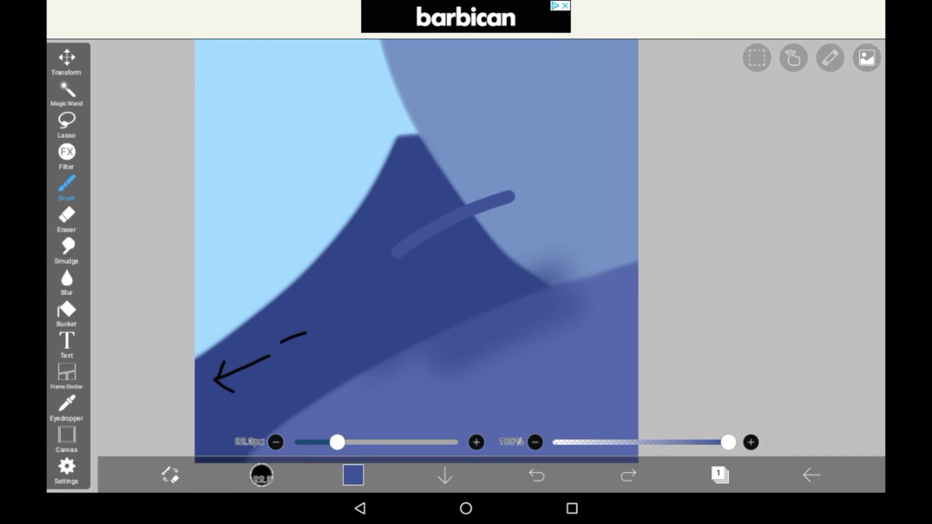
left_click(352, 475)
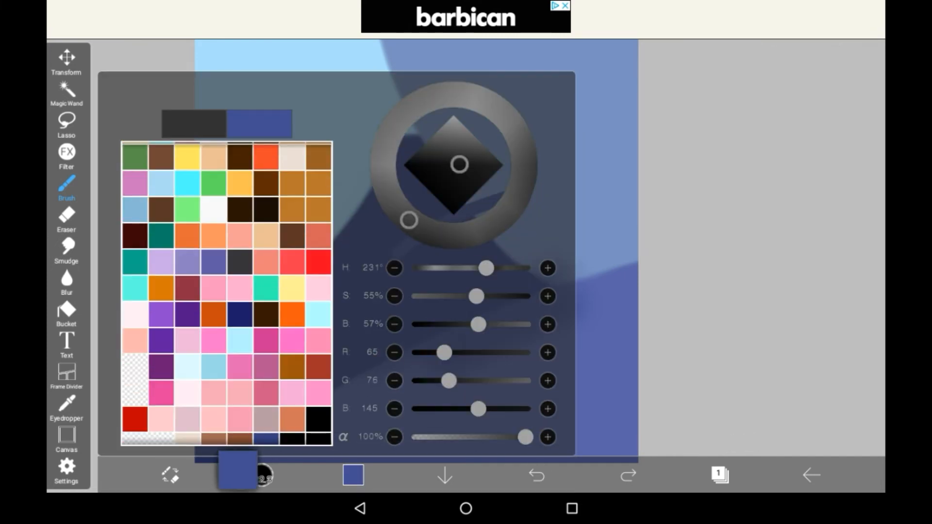